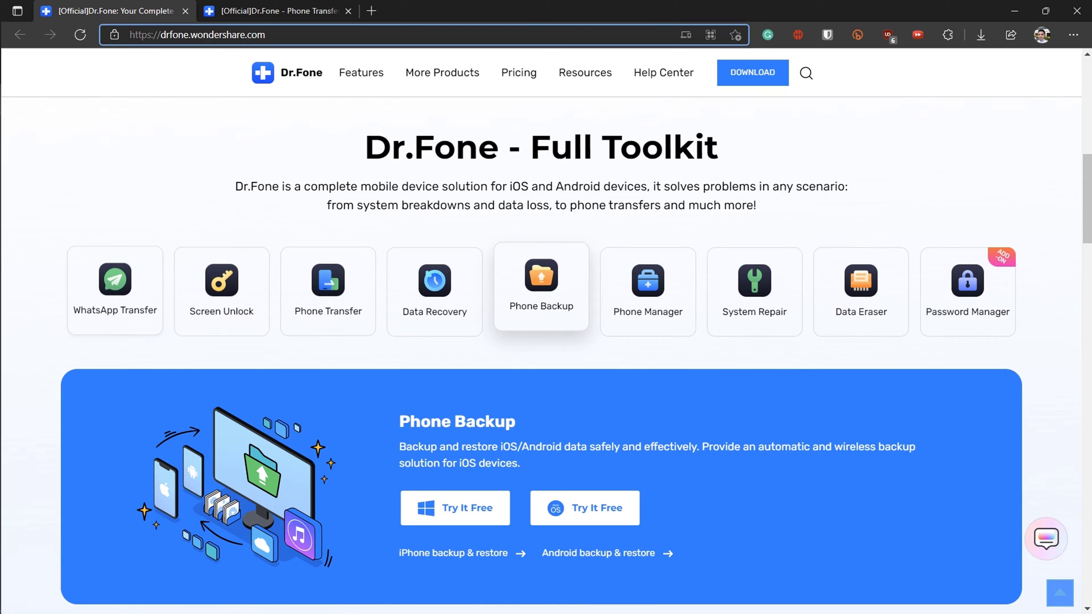
# Scroll through the Photos setup screen and continue past it
pyautogui.scroll(-3)
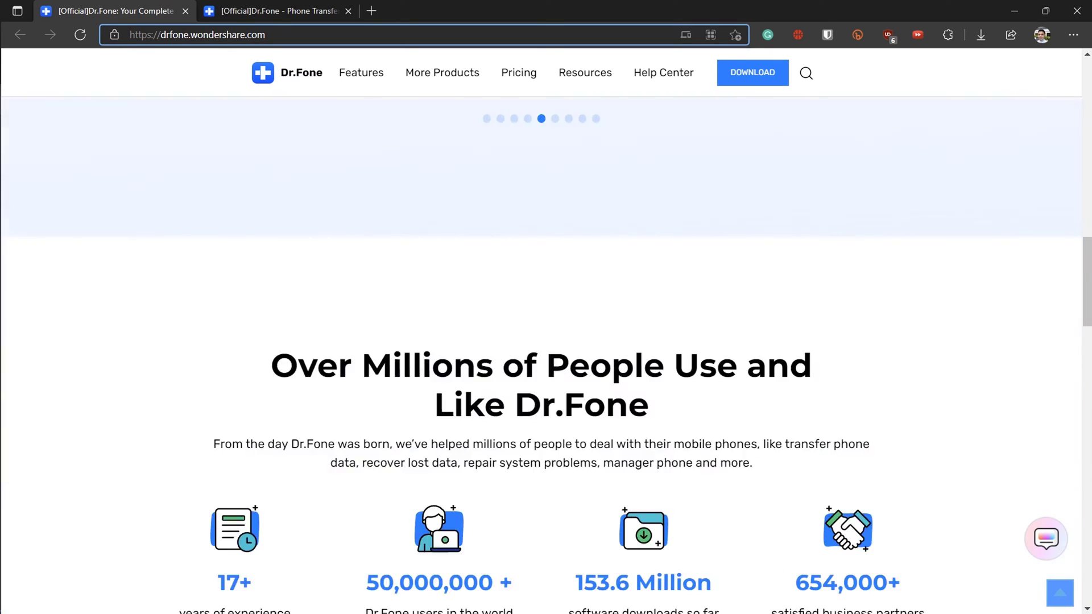
pyautogui.scroll(-3)
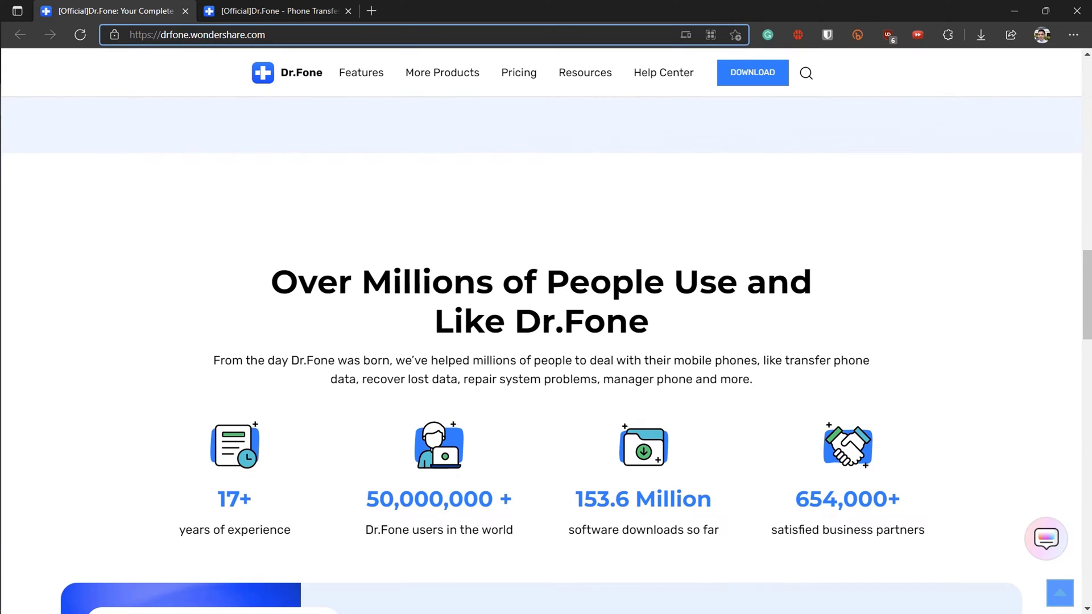
pyautogui.scroll(-3)
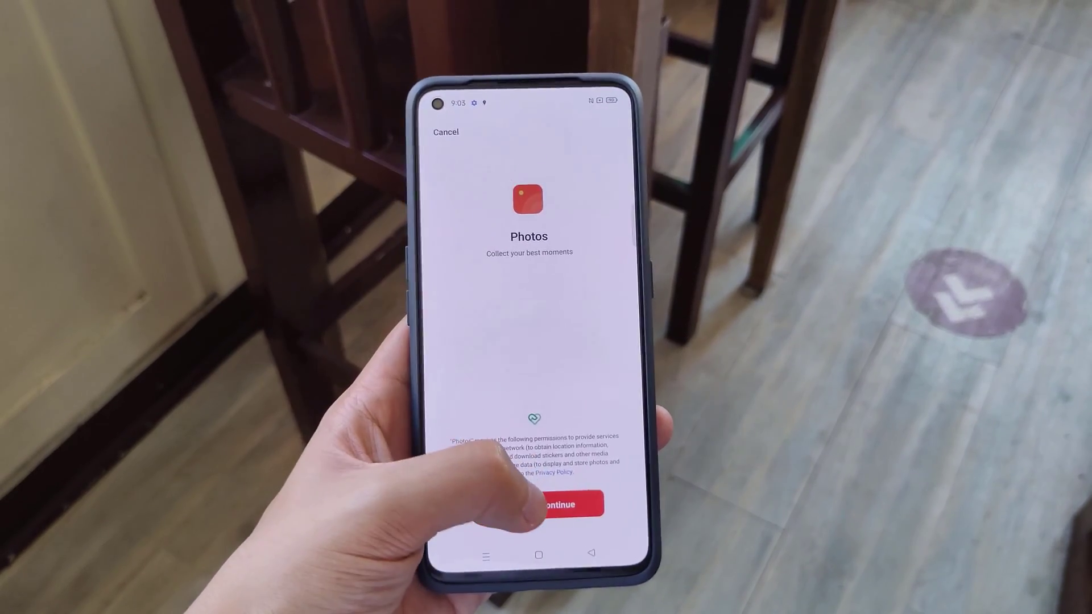
pyautogui.click(550, 505)
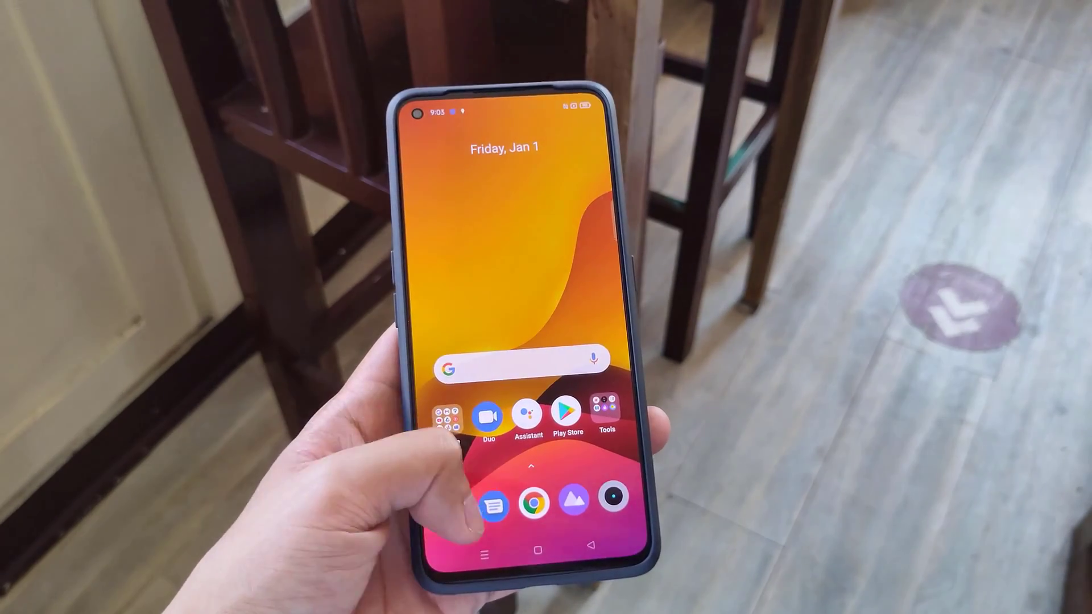
# View the empty call log, then open Messages past its welcome screen
pyautogui.click(493, 502)
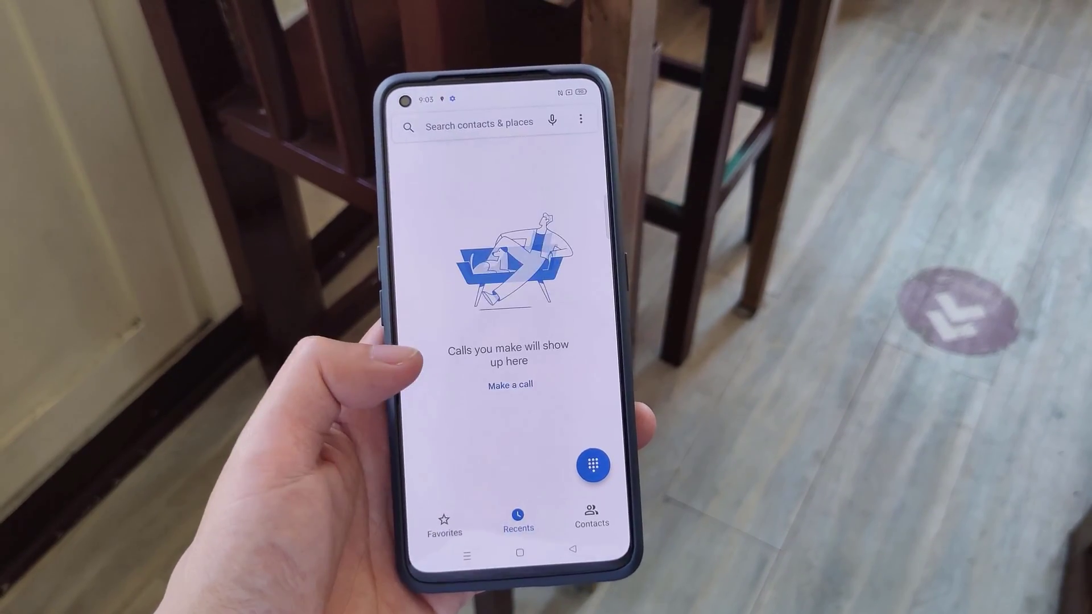
pyautogui.click(591, 512)
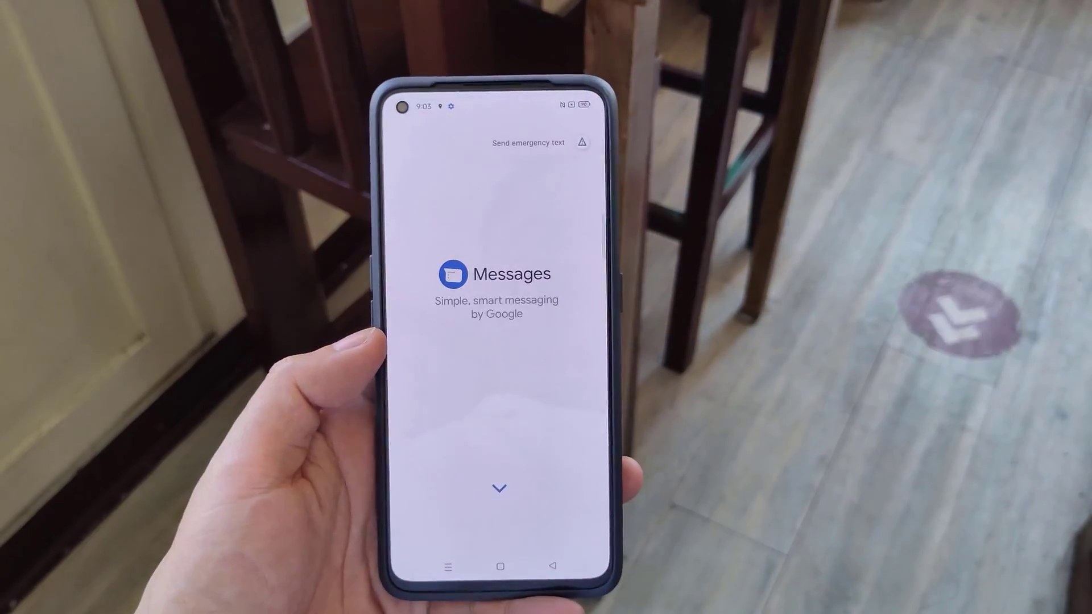
pyautogui.click(499, 487)
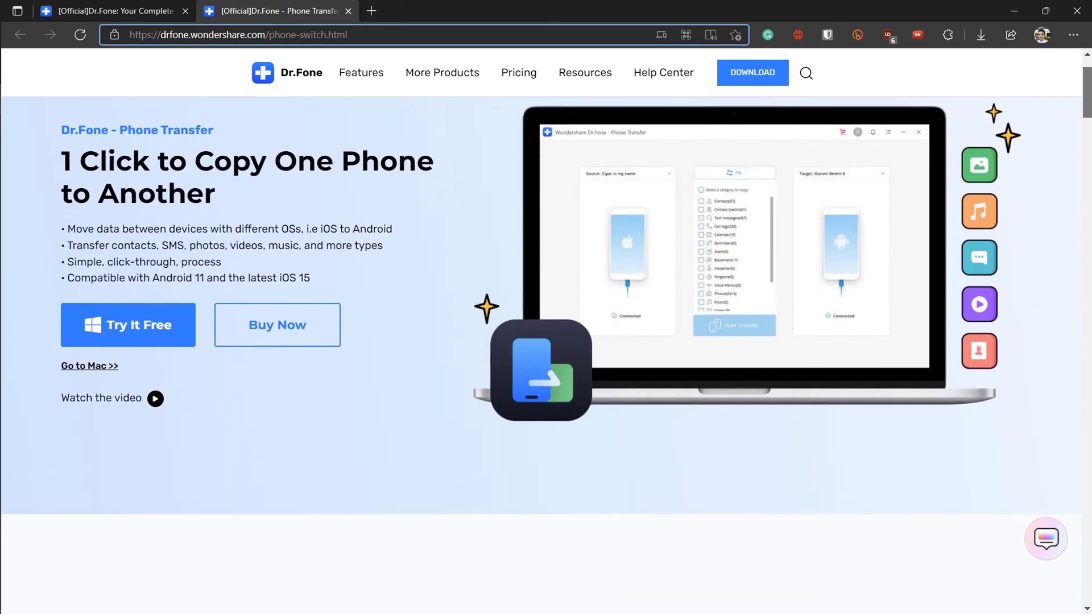
# Scroll down the Phone Transfer page to the supported data section
pyautogui.scroll(-3)
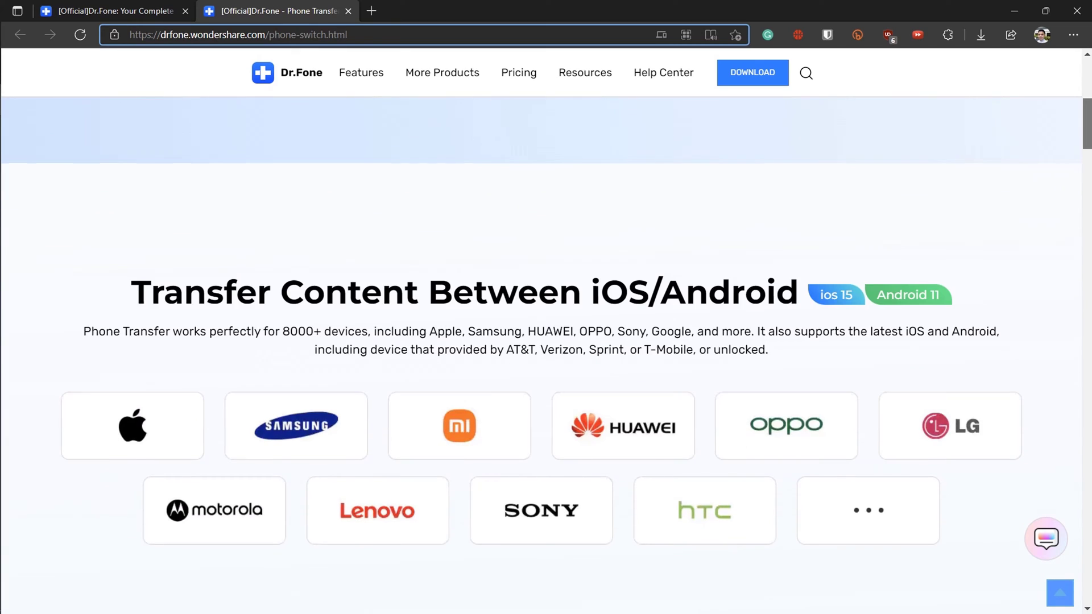
pyautogui.scroll(-3)
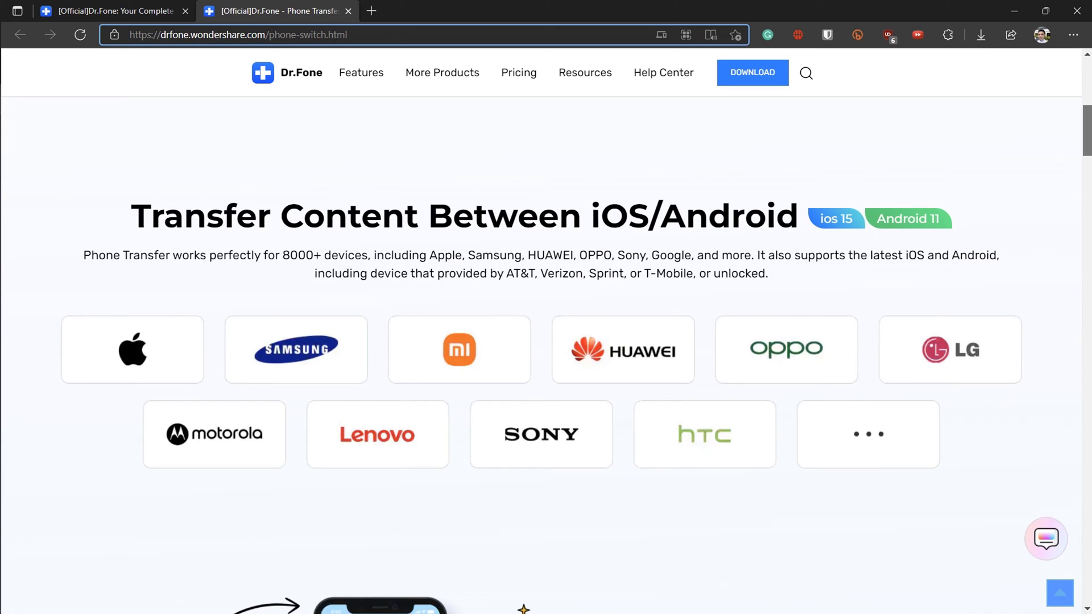
pyautogui.scroll(-3)
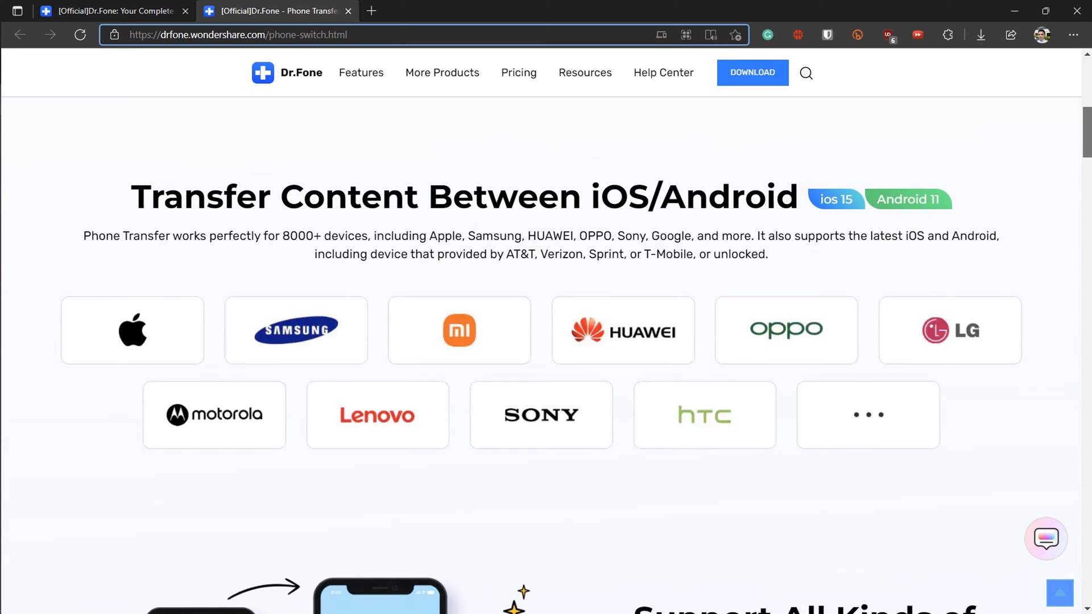
pyautogui.scroll(-3)
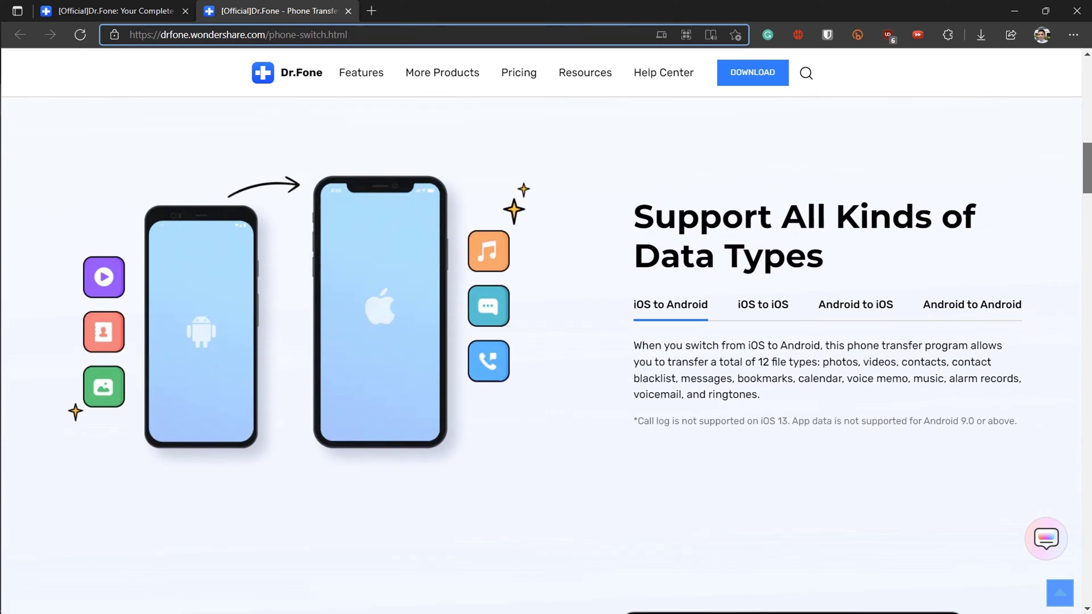
pyautogui.scroll(-3)
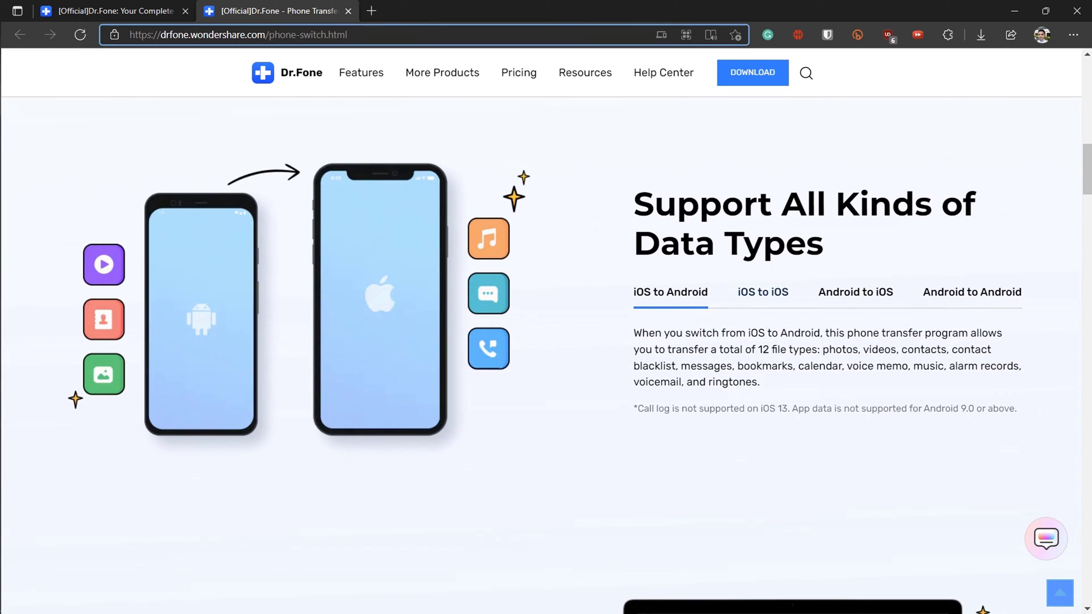
# Compare supported data for iOS to iOS, Android to iOS and Android to Android
pyautogui.click(763, 292)
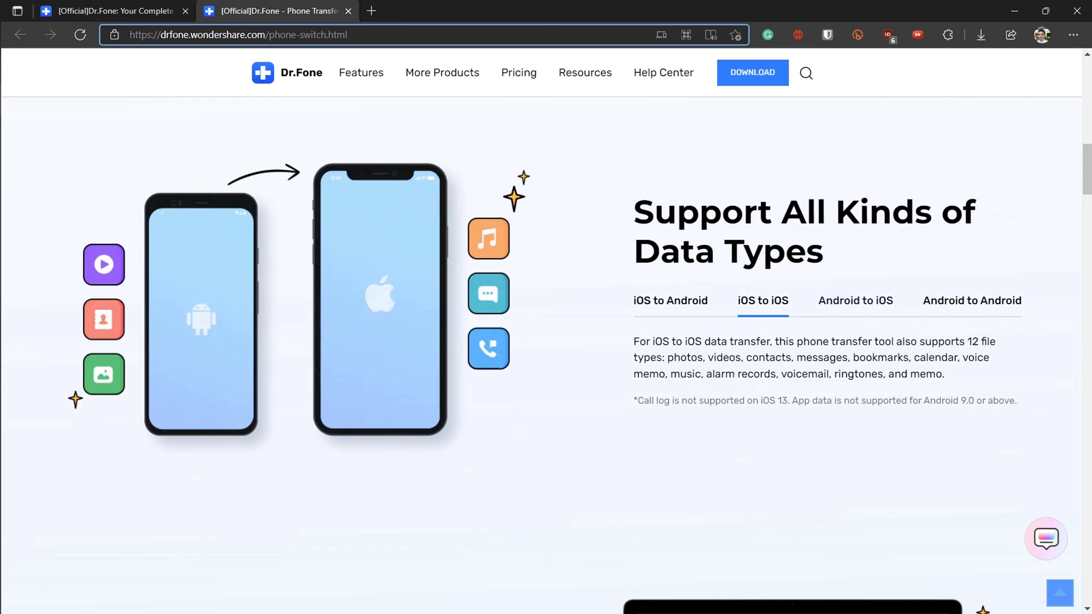
pyautogui.click(855, 300)
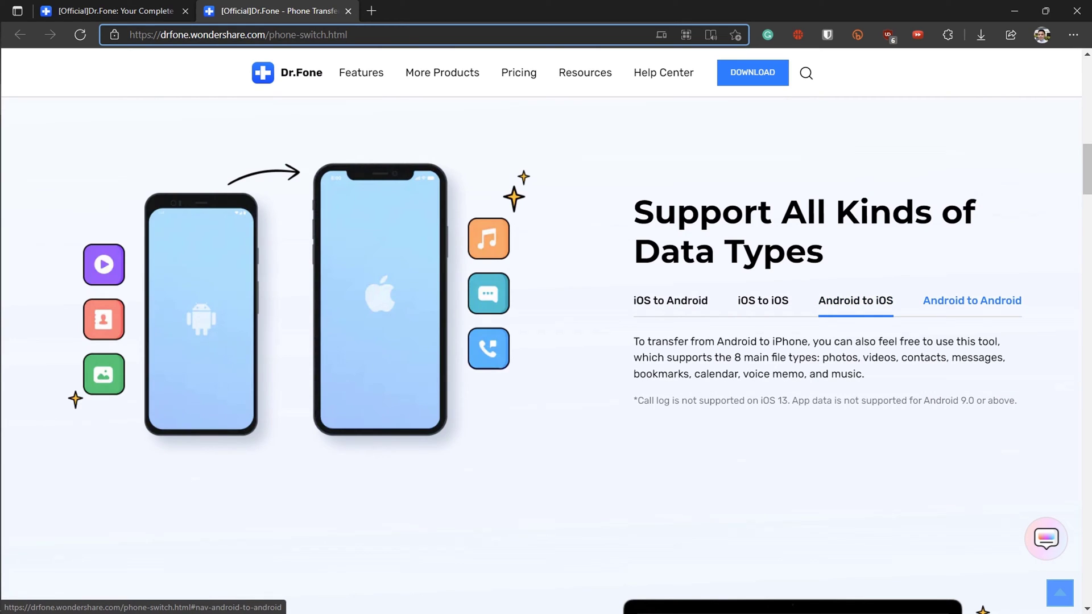
pyautogui.click(971, 300)
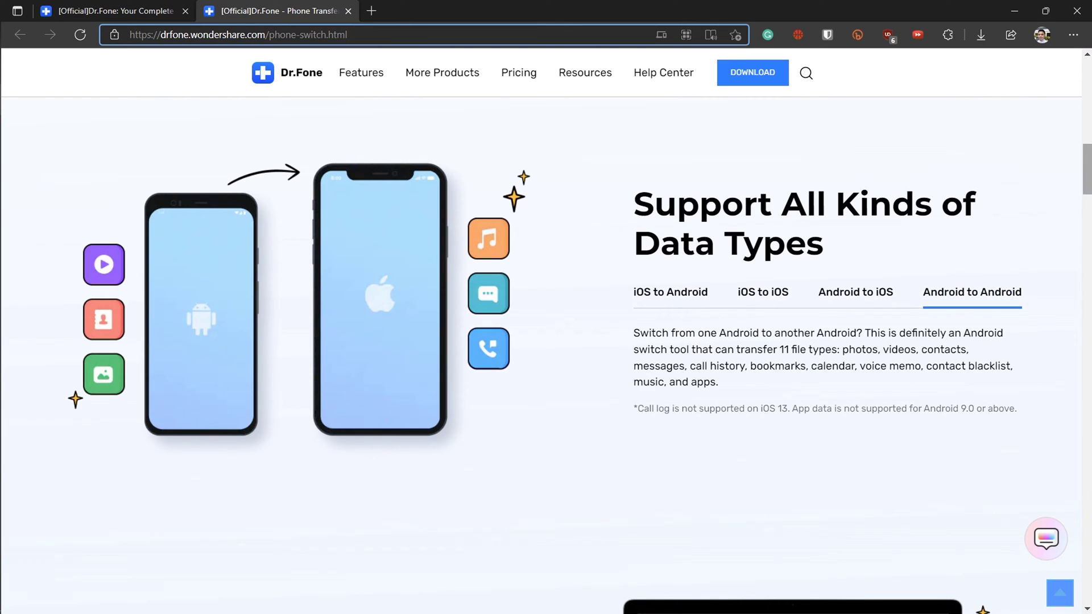
pyautogui.scroll(-3)
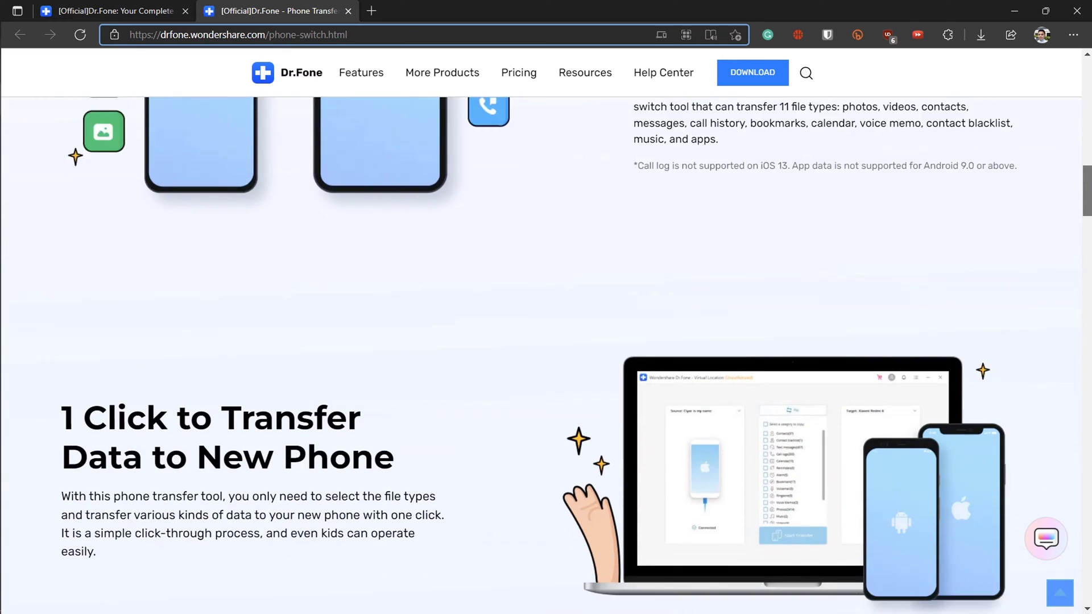
pyautogui.scroll(-3)
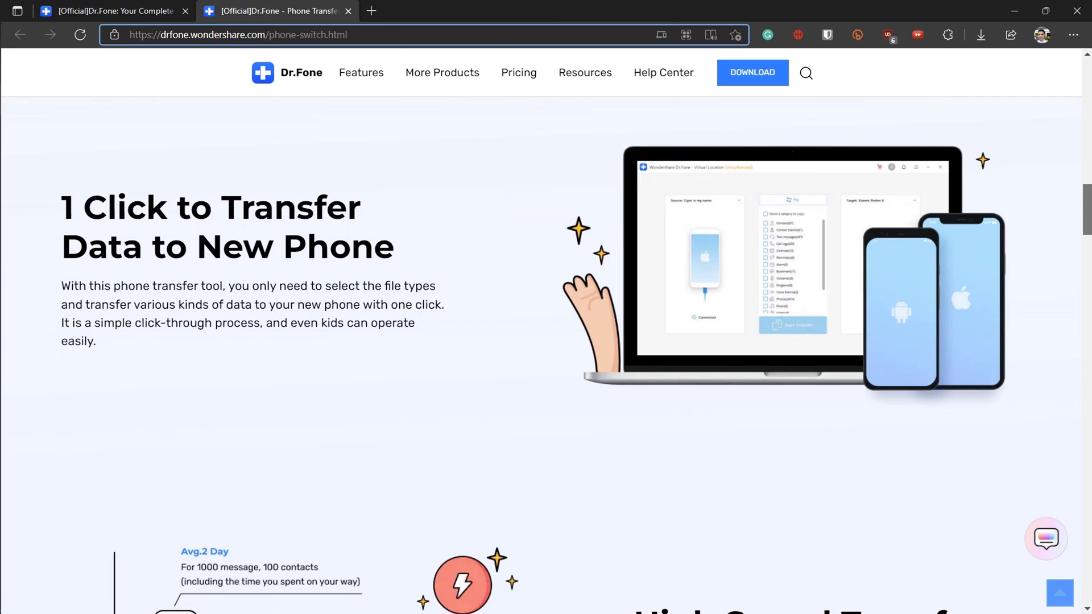
pyautogui.scroll(-3)
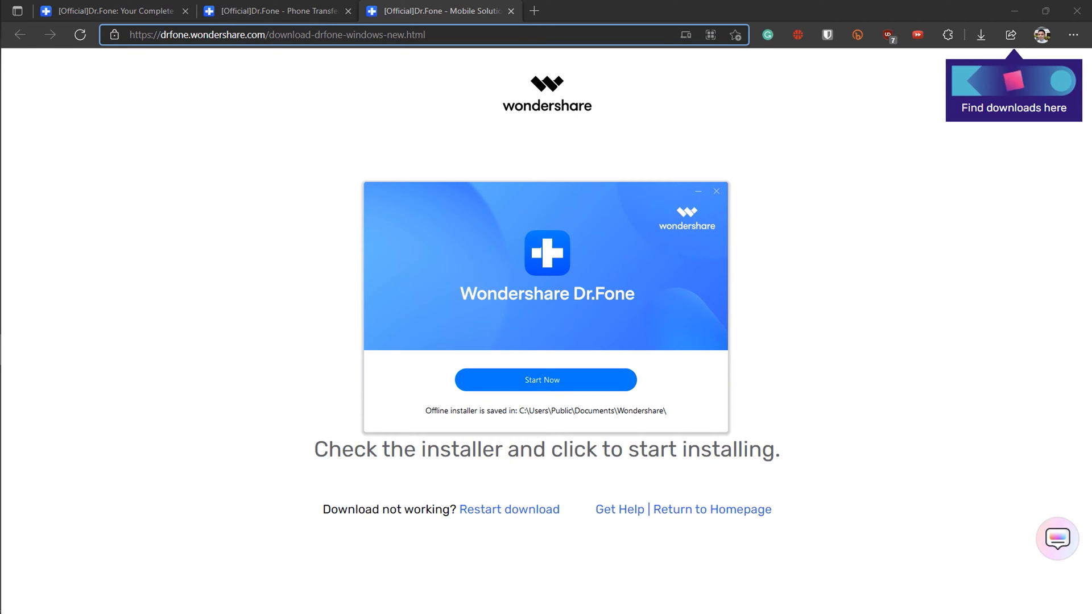
# Launch the downloaded Dr.Fone Windows installer from Edge's downloads
pyautogui.click(545, 380)
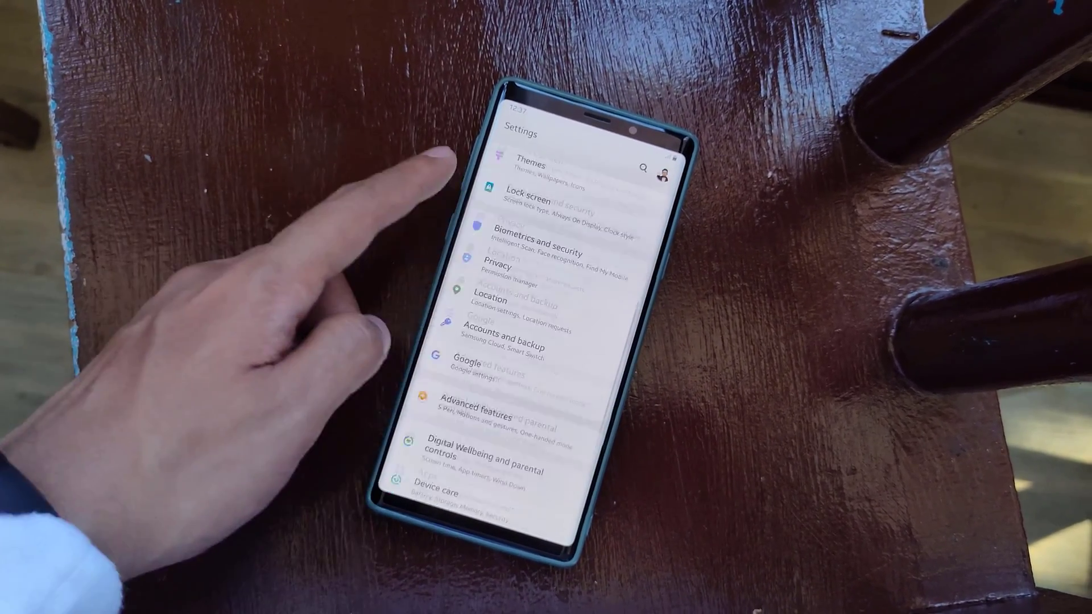
# Enable Developer mode on the Note9 via About phone > Software information
pyautogui.scroll(-3)
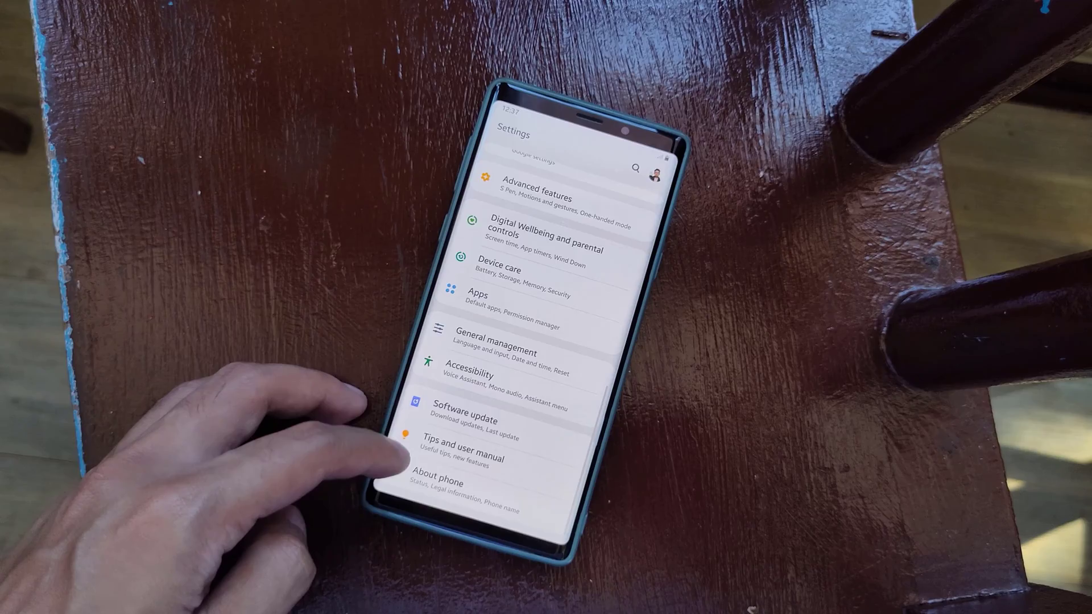
pyautogui.click(437, 481)
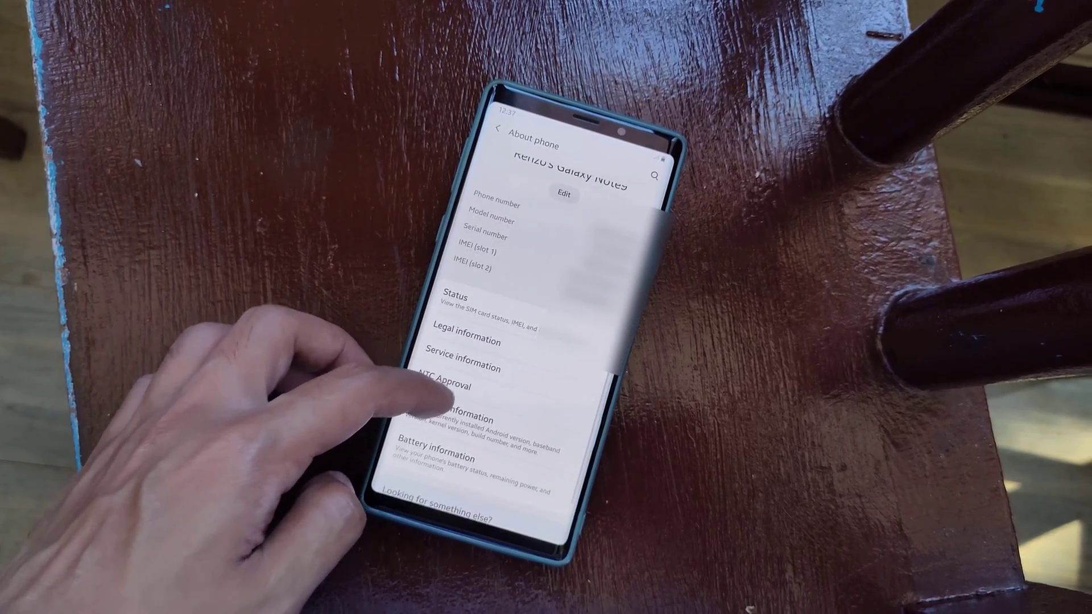
pyautogui.click(460, 415)
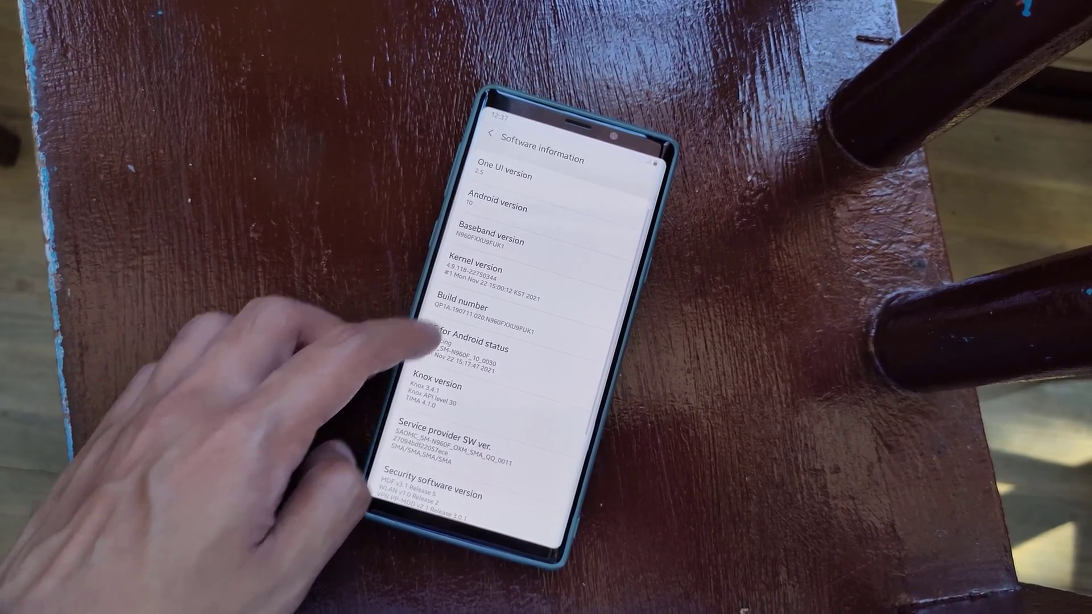
pyautogui.click(481, 313)
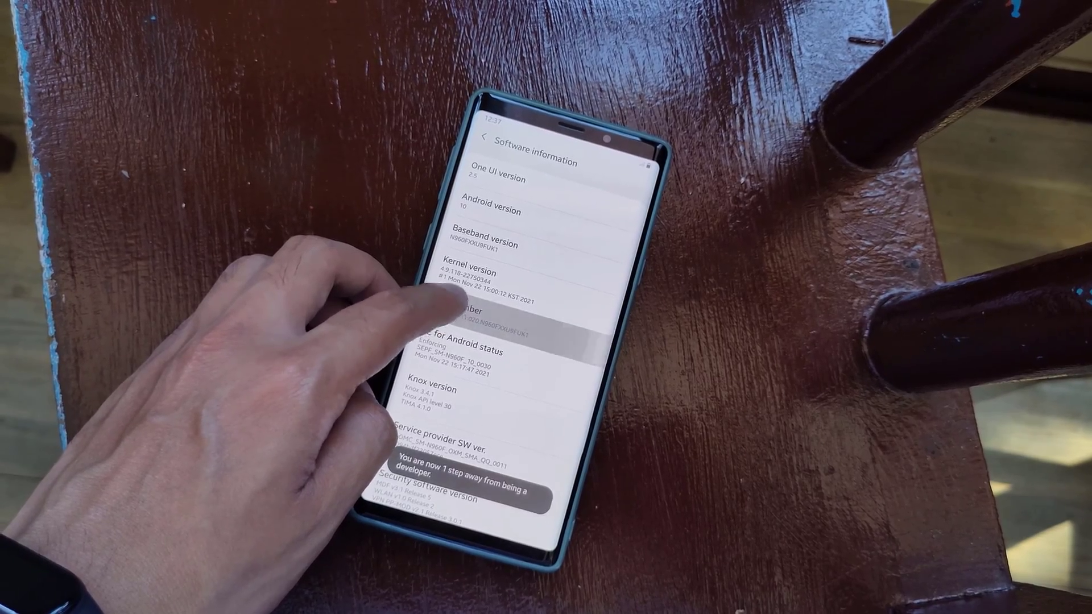
pyautogui.click(487, 313)
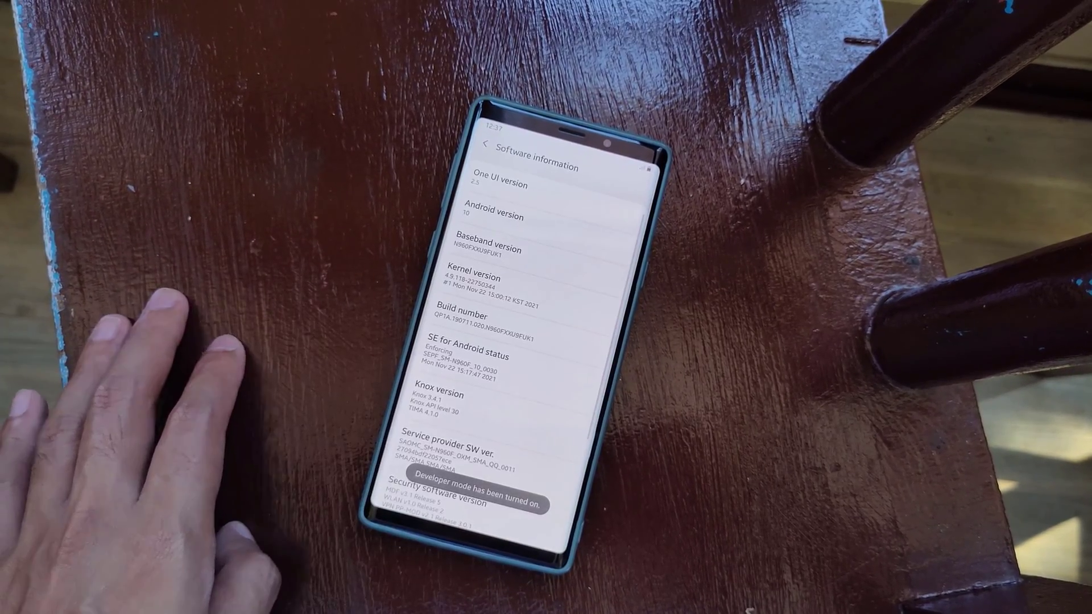
# Turn on USB debugging in Developer options and confirm the prompt
pyautogui.click(487, 145)
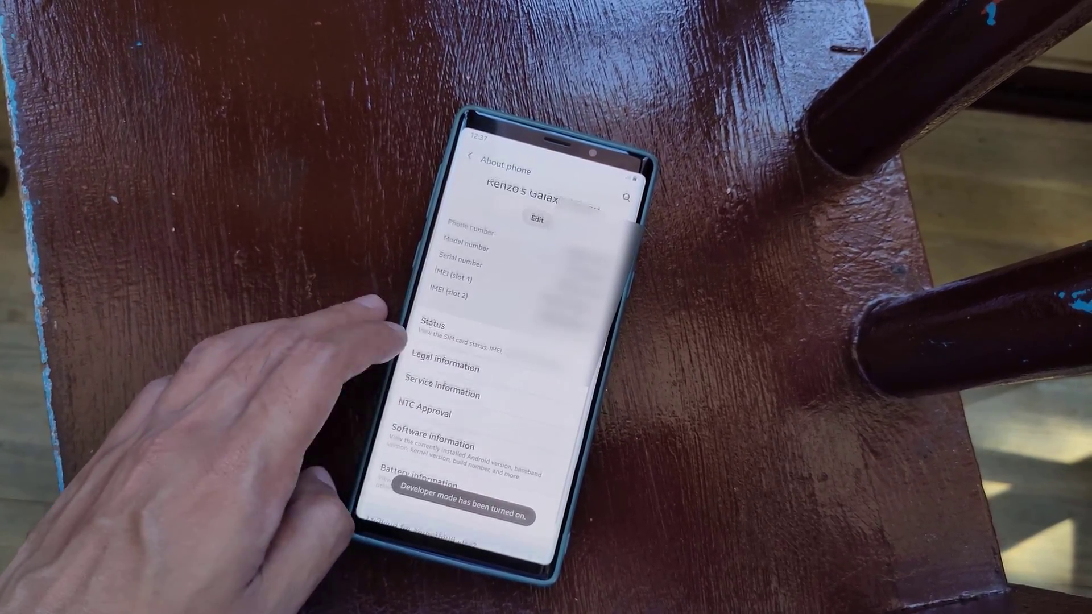
pyautogui.click(471, 174)
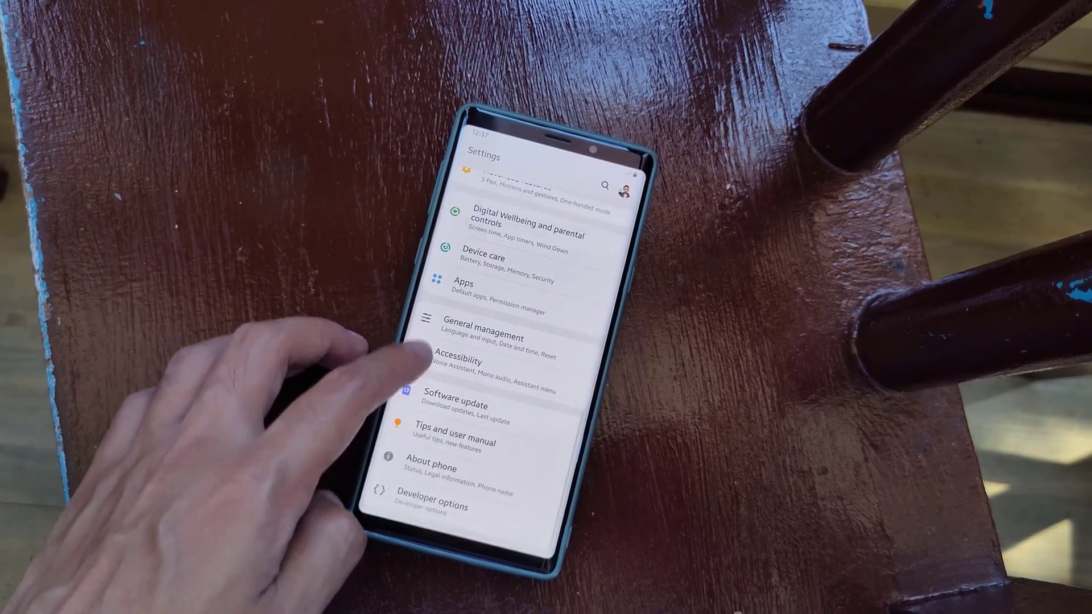
pyautogui.click(437, 505)
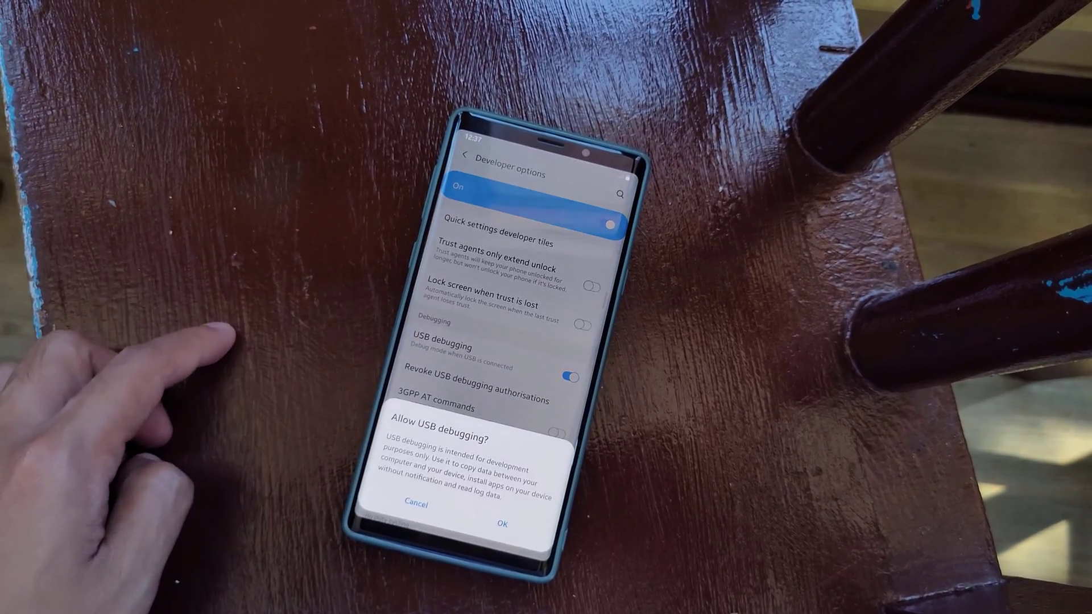
pyautogui.click(502, 523)
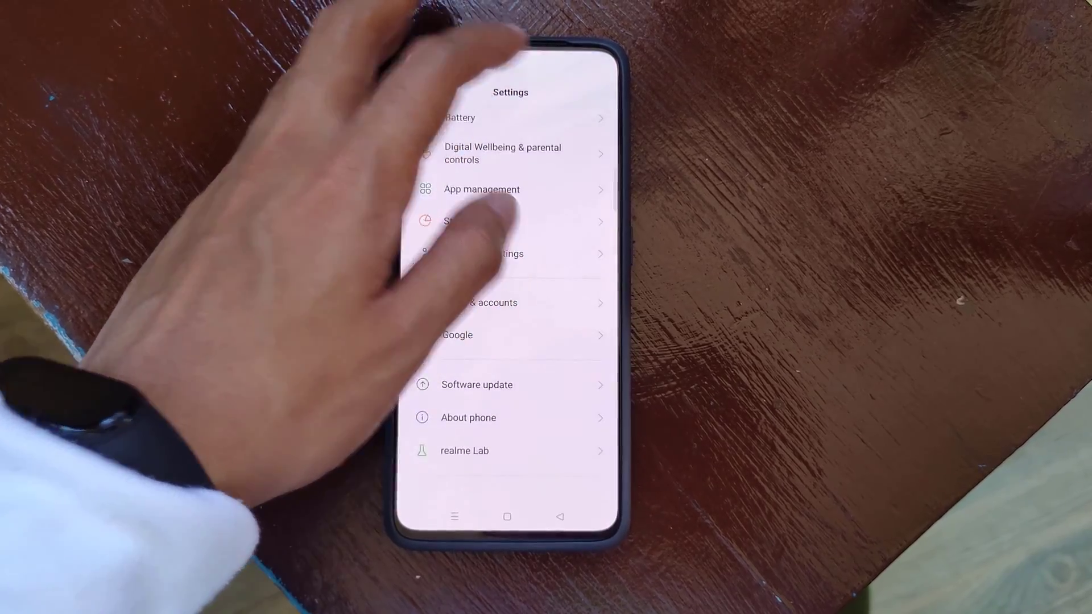
# Unlock Developer mode on the realme via About phone > Version > Build number
pyautogui.click(468, 416)
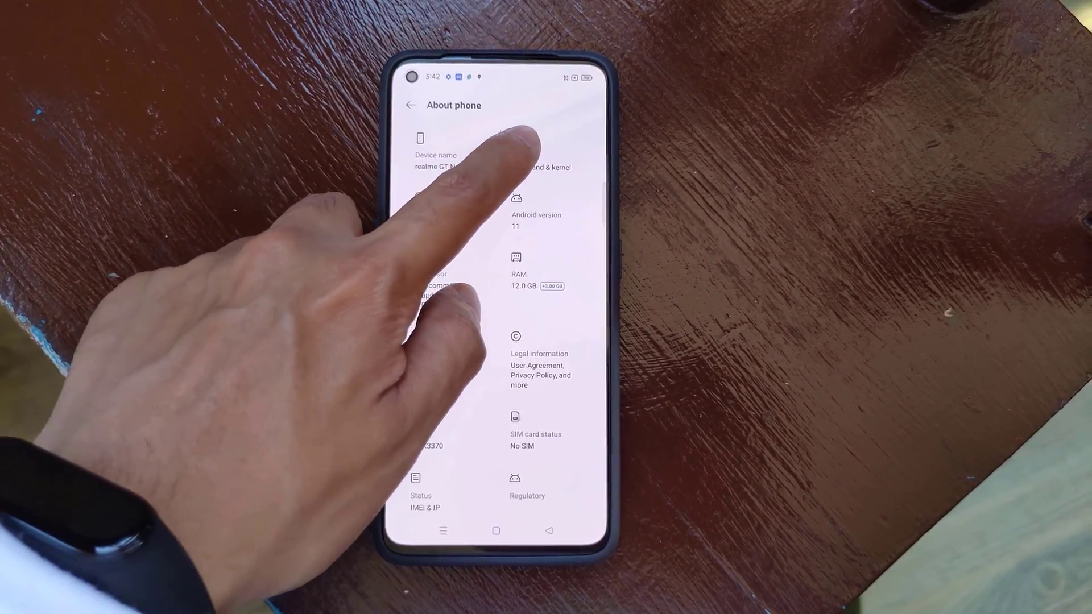
pyautogui.click(530, 167)
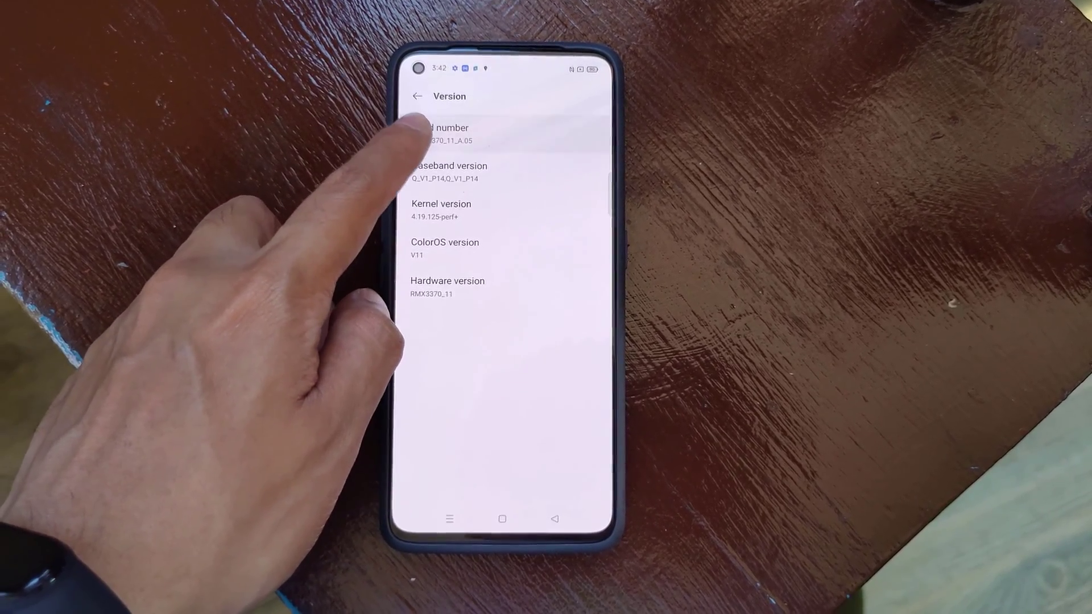
pyautogui.click(442, 136)
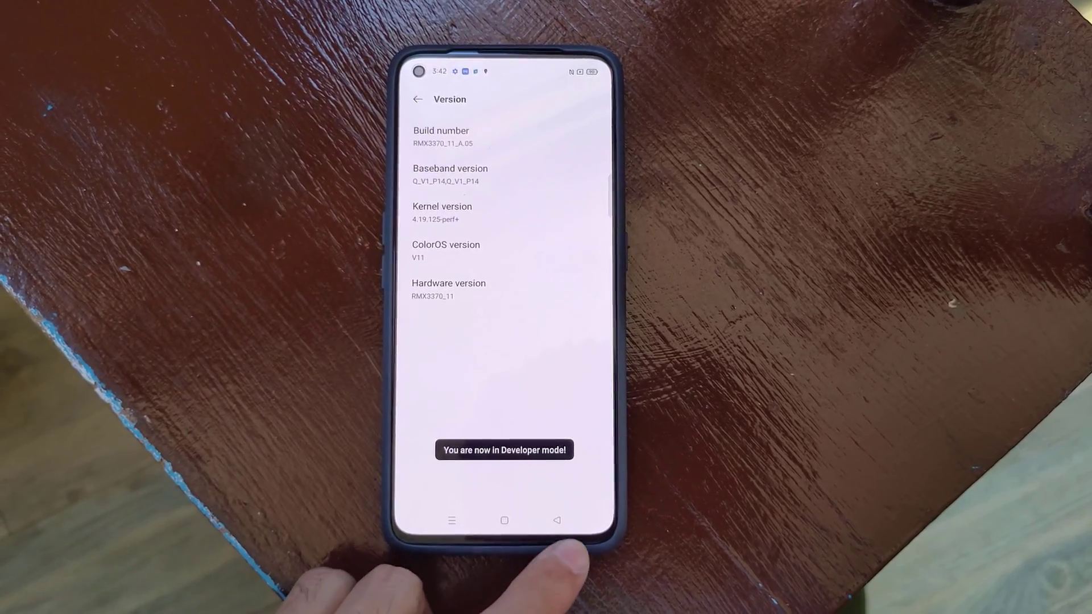
# Open Developer options under Additional settings and scroll through them
pyautogui.click(416, 99)
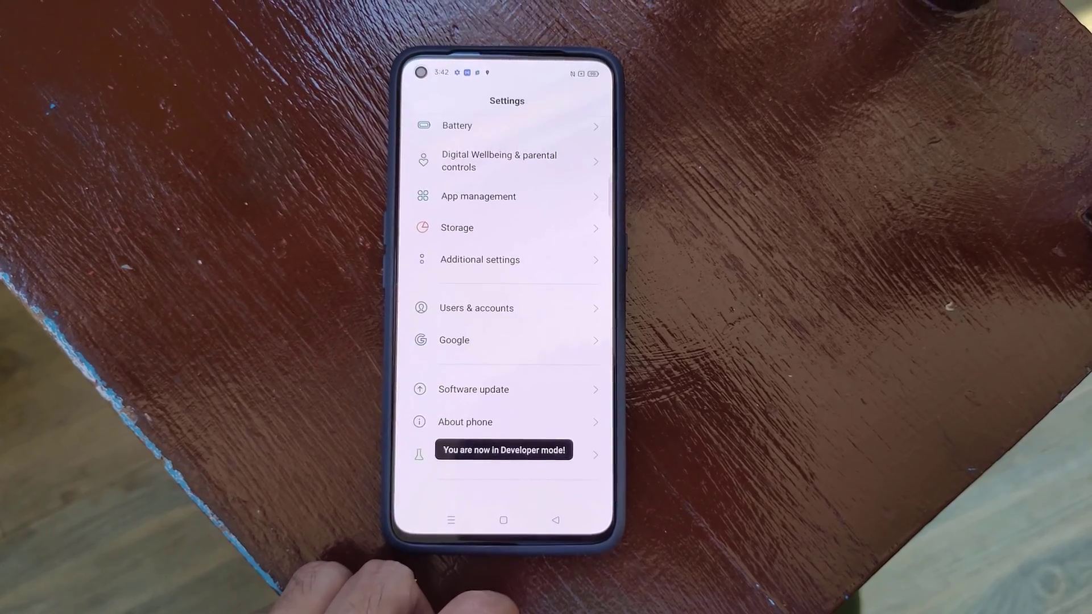
pyautogui.click(479, 259)
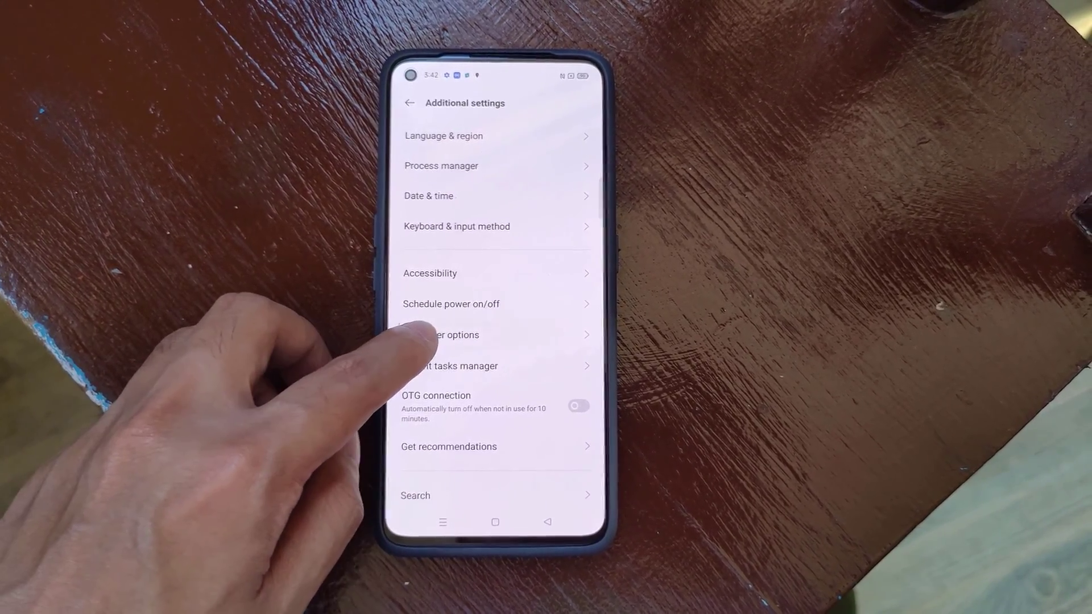
pyautogui.click(441, 335)
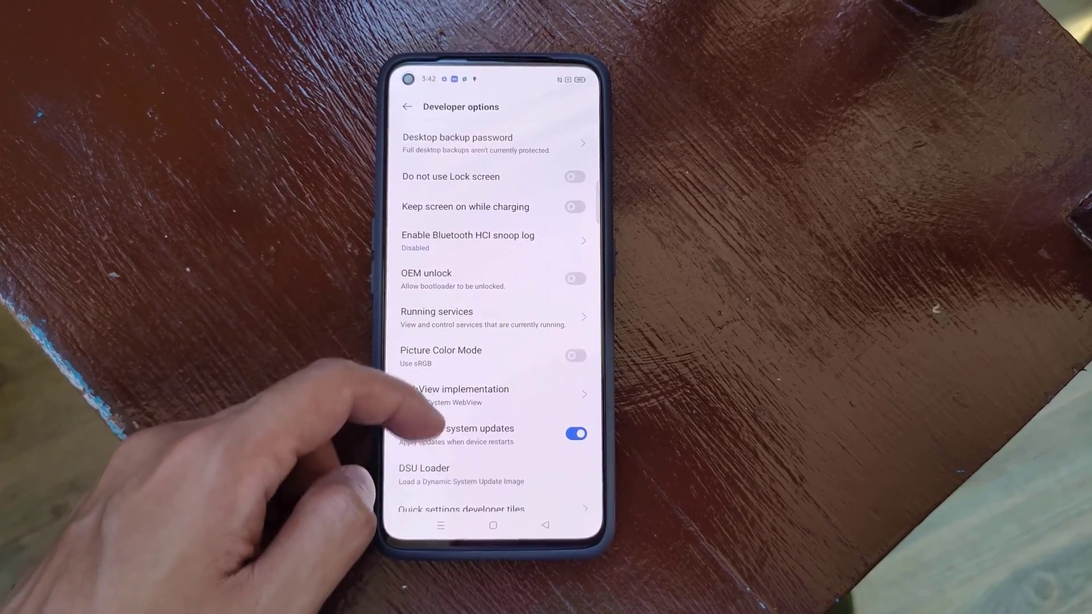
pyautogui.scroll(-3)
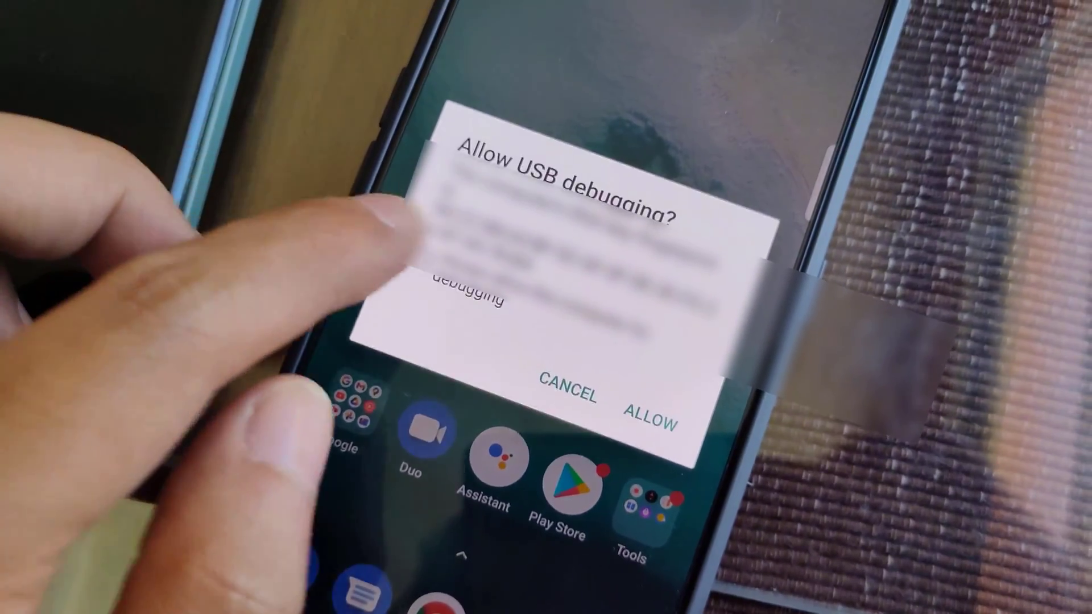
# Grant this computer USB debugging access on the realme GT Neo2
pyautogui.click(648, 422)
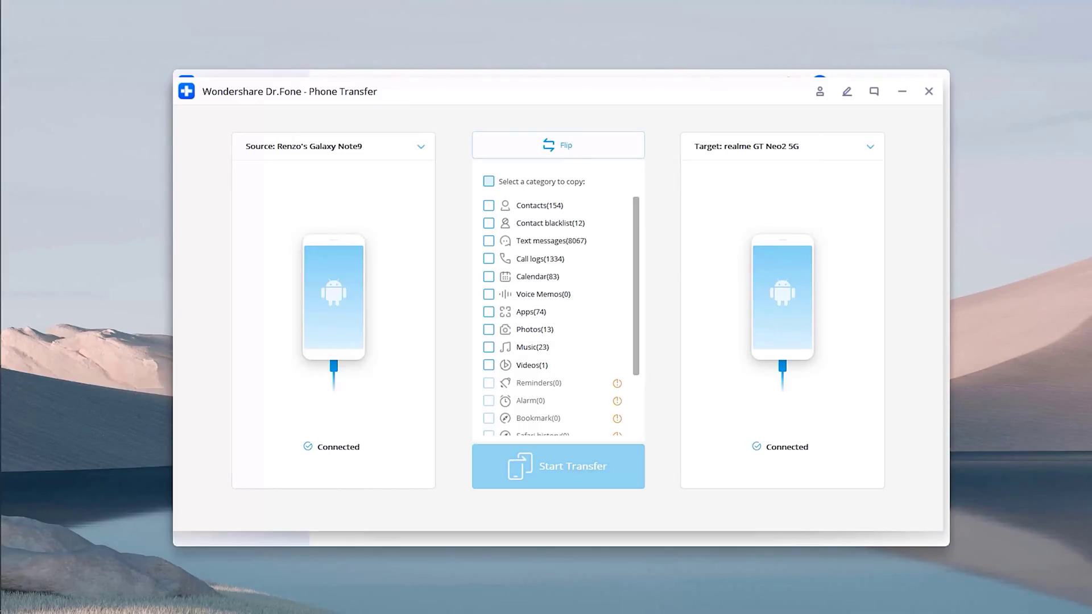
# Select contacts, blacklist, messages, call logs, photos, music, videos and Clear data, then start transfer
pyautogui.click(488, 204)
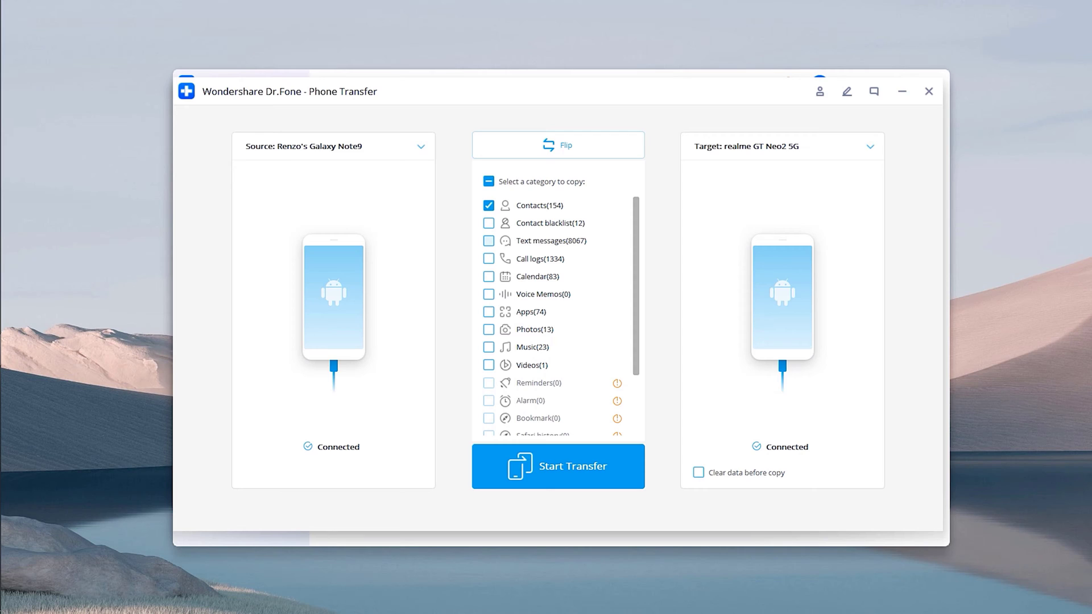
pyautogui.click(488, 223)
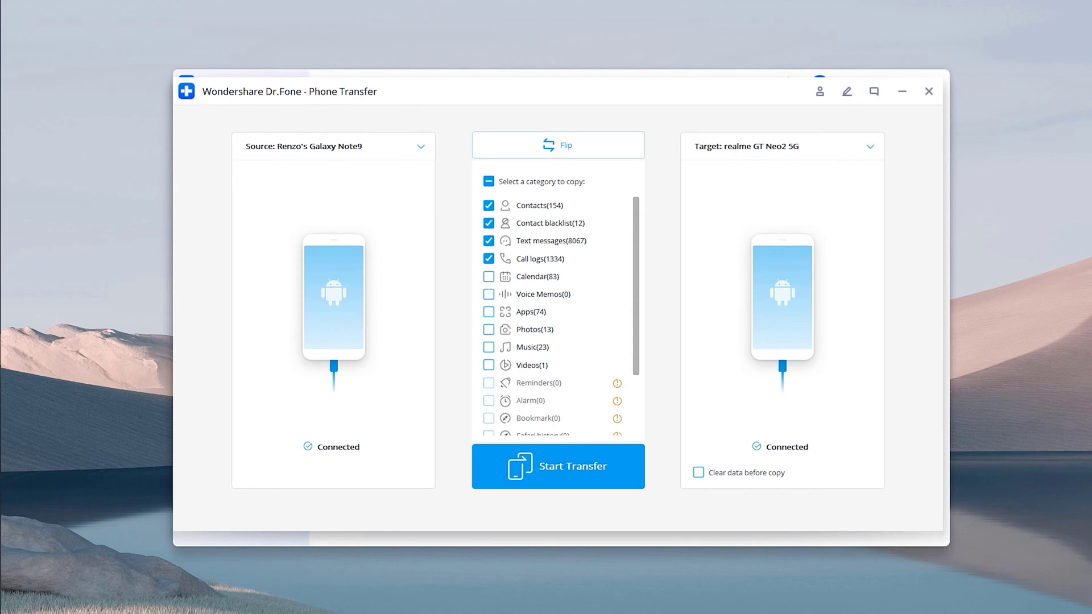
pyautogui.click(488, 329)
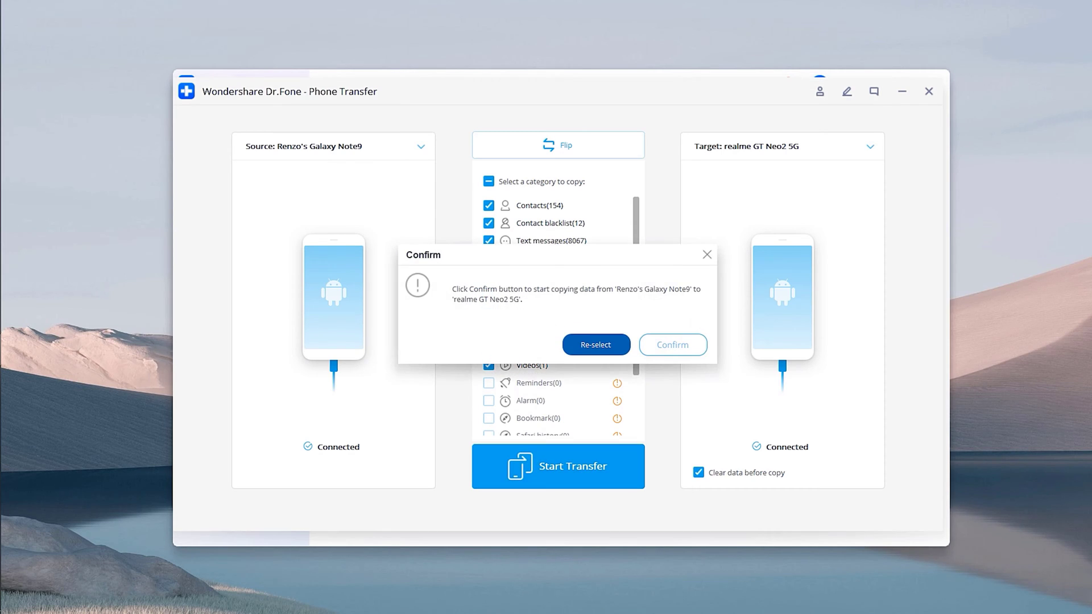
pyautogui.click(596, 344)
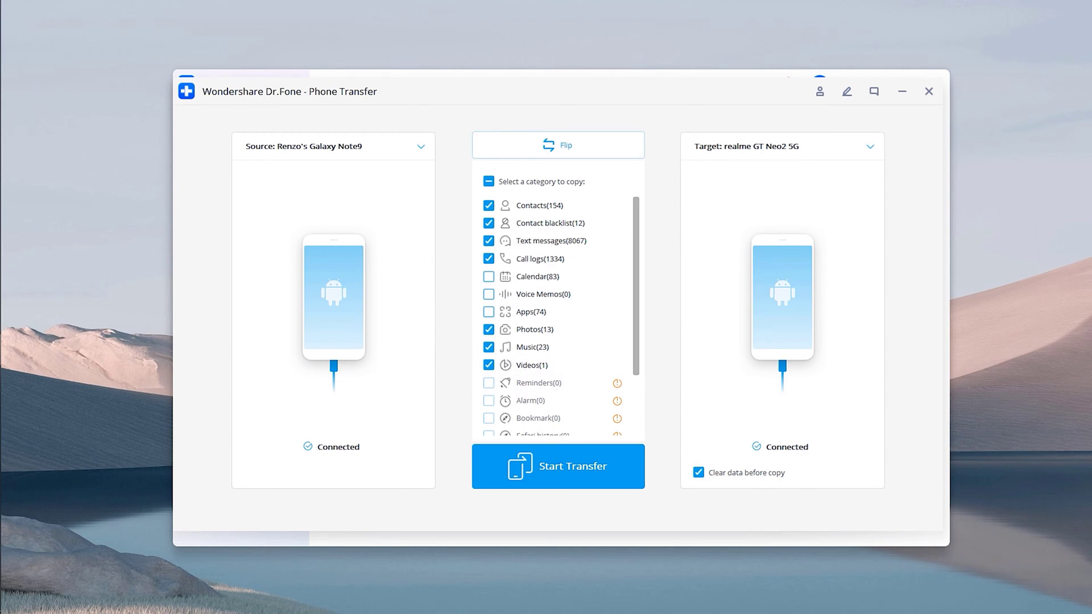
pyautogui.click(558, 466)
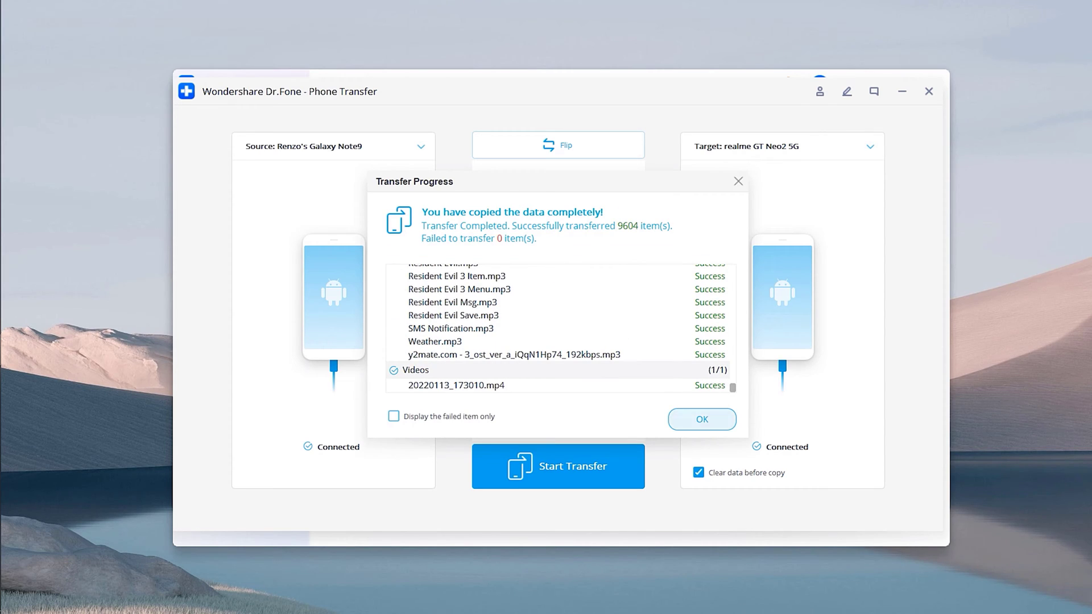
# Dismiss the completion report showing 9604 items transferred with no failures
pyautogui.click(701, 419)
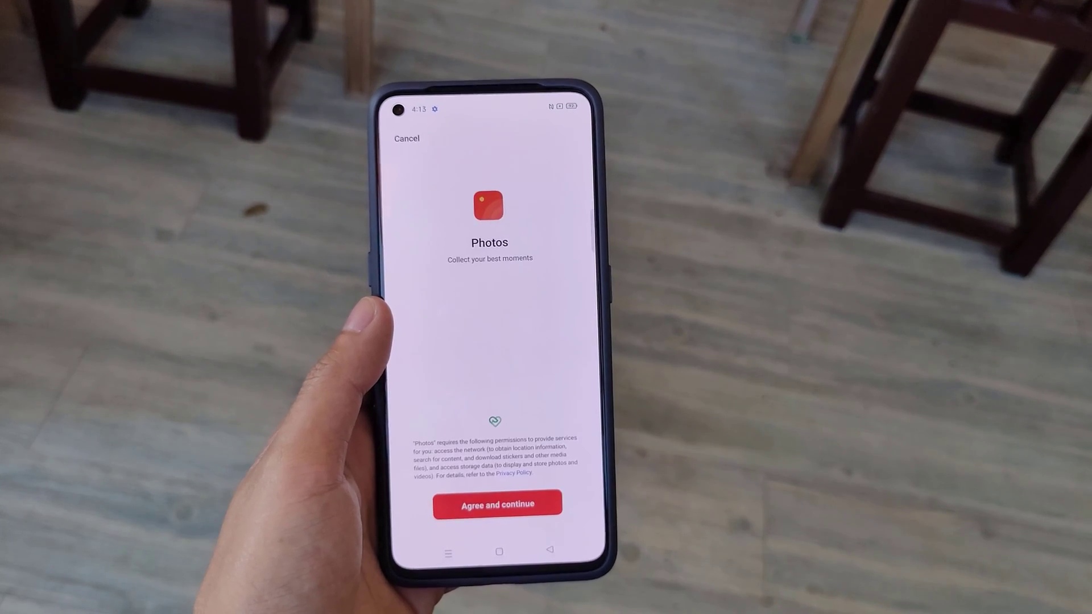
# Accept Photos permissions, then check the transferred photos in the Albums view
pyautogui.click(496, 504)
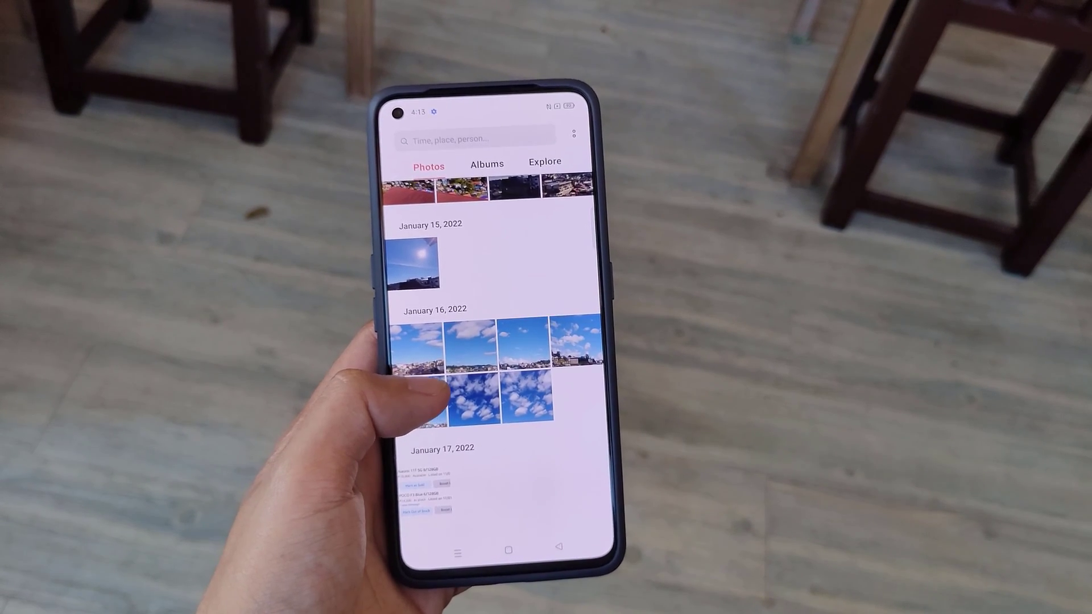
pyautogui.click(486, 164)
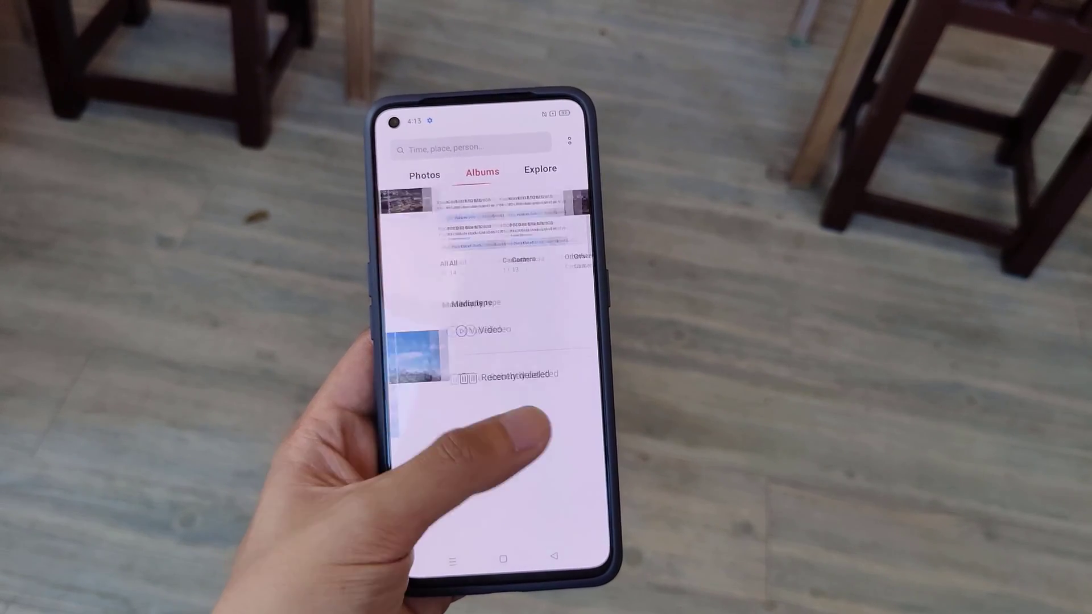
pyautogui.click(420, 182)
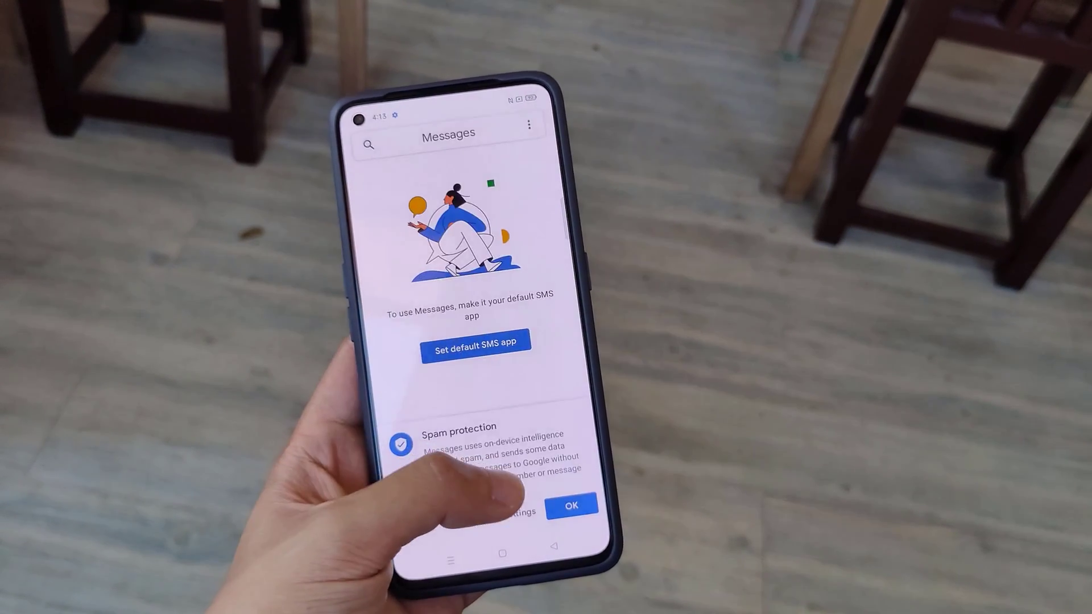
# Dismiss the spam notice, set Messages as default SMS app, and browse the conversations
pyautogui.click(571, 504)
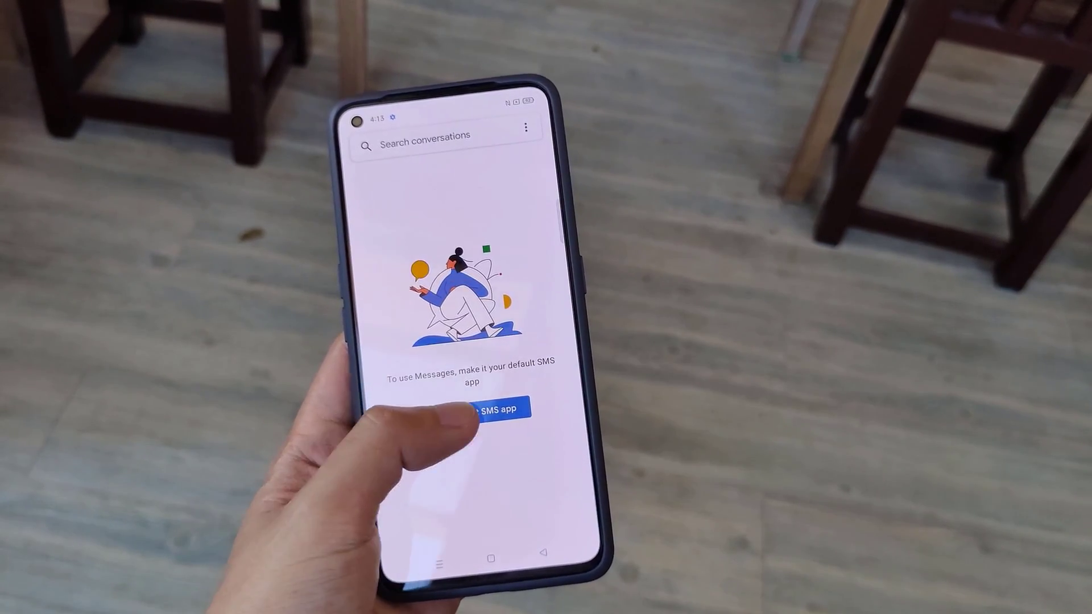
pyautogui.click(505, 408)
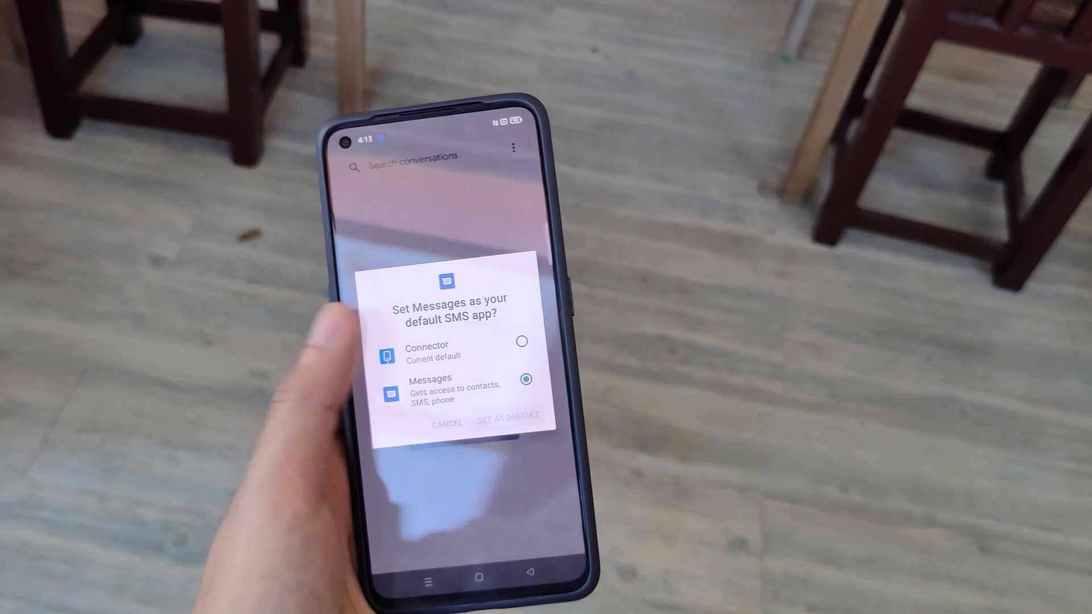
pyautogui.click(507, 415)
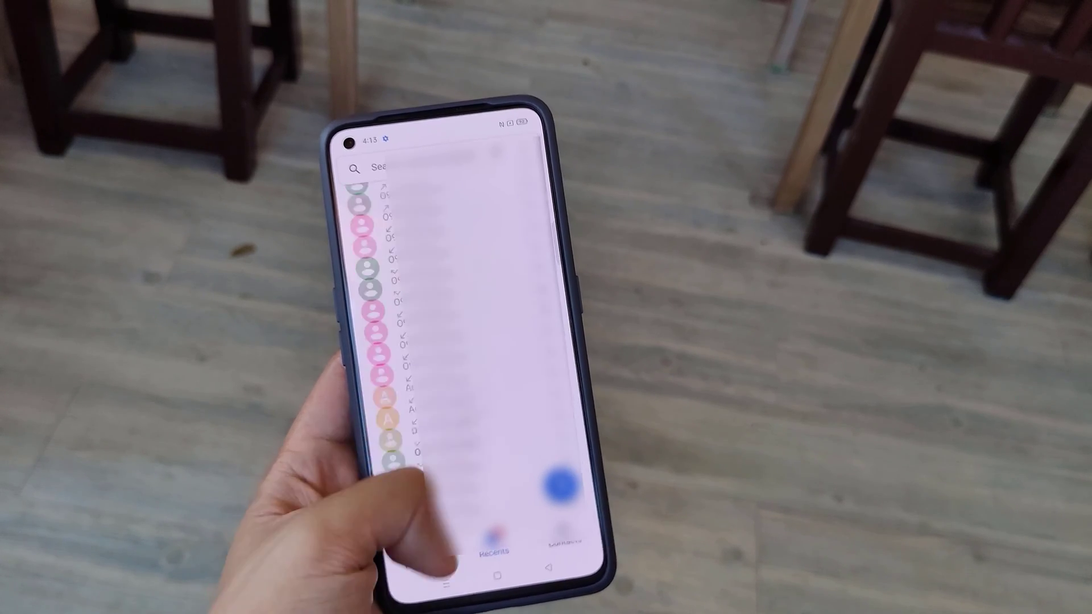
pyautogui.scroll(-3)
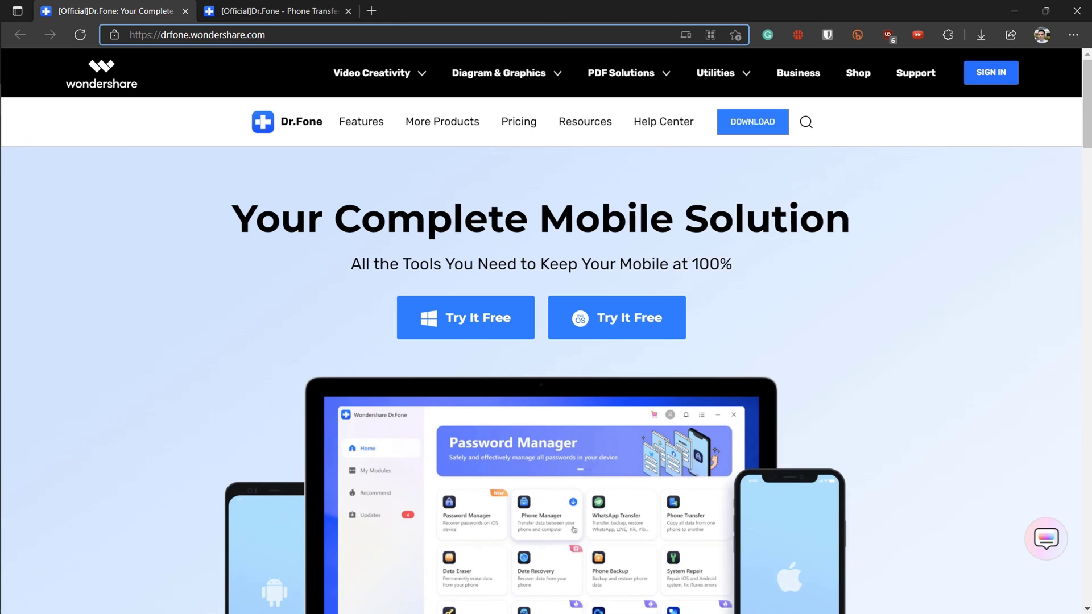
pyautogui.scroll(-3)
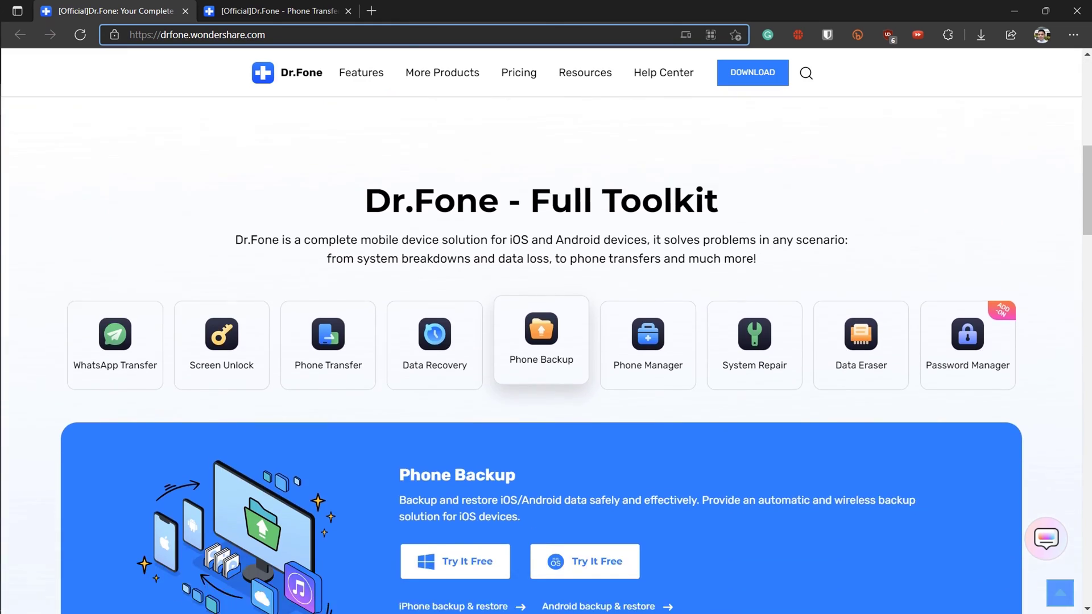